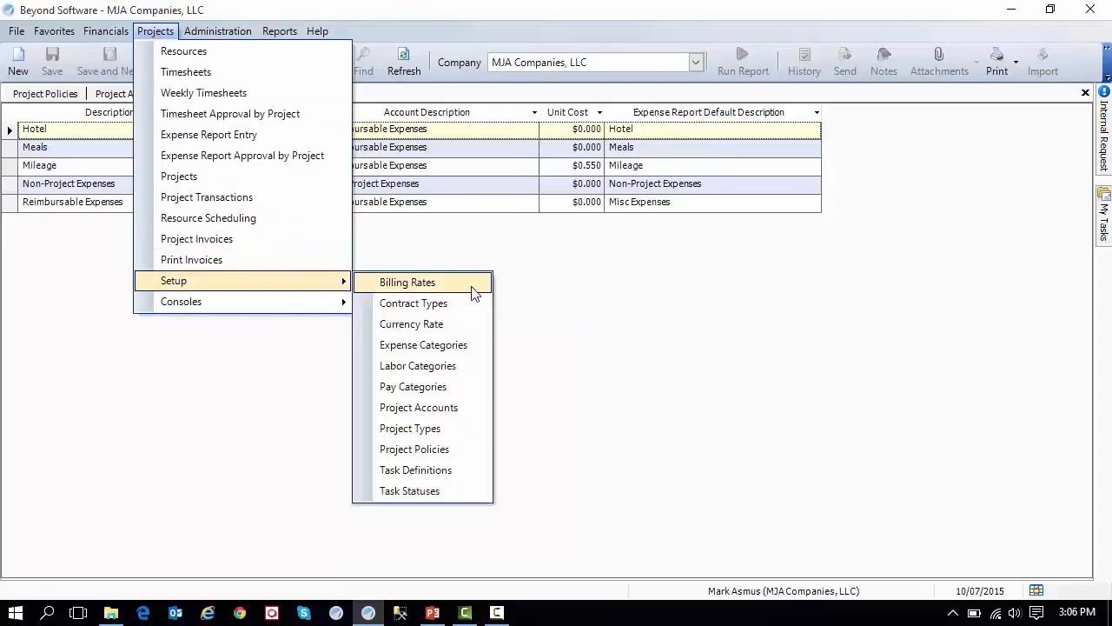
# Step: Open Billing Rates setup and list existing rates (Fixed Price, T&E) via Find
pyautogui.click(407, 282)
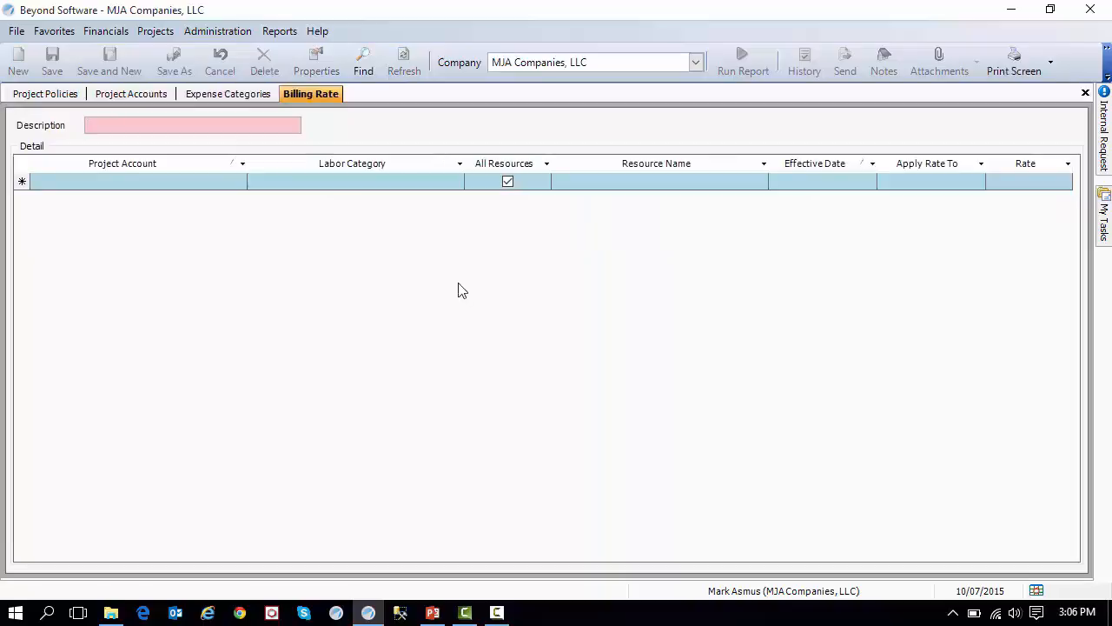
pyautogui.click(363, 61)
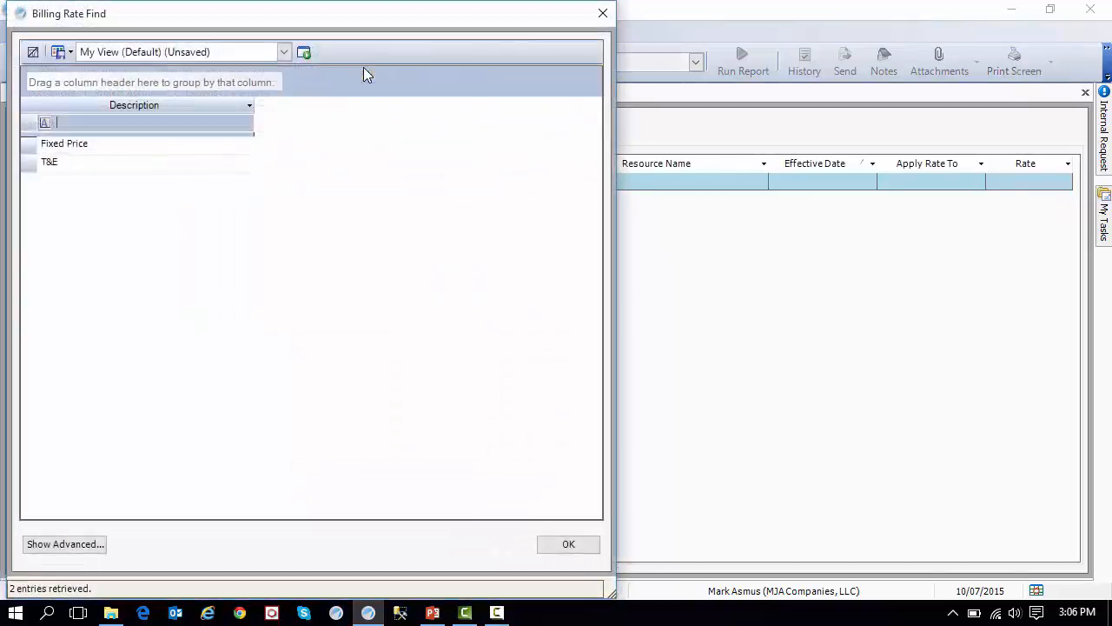
pyautogui.moveTo(102, 153)
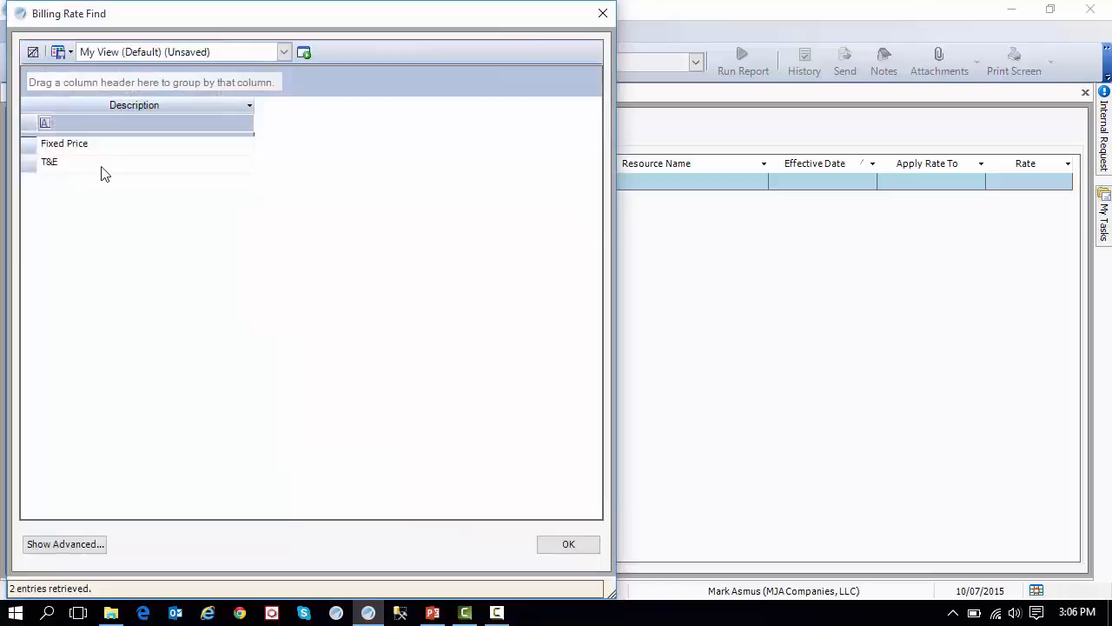
# Step: Load the T&E billing rate with its Direct Labor and Reimbursable Expenses lines
pyautogui.doubleClick(49, 162)
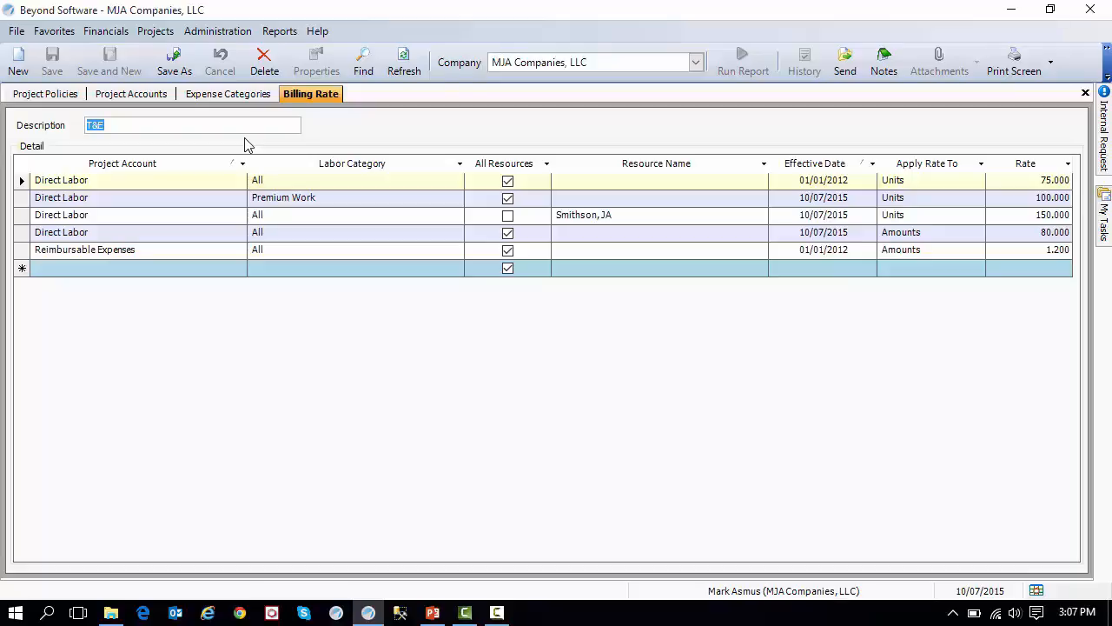
pyautogui.moveTo(927, 302)
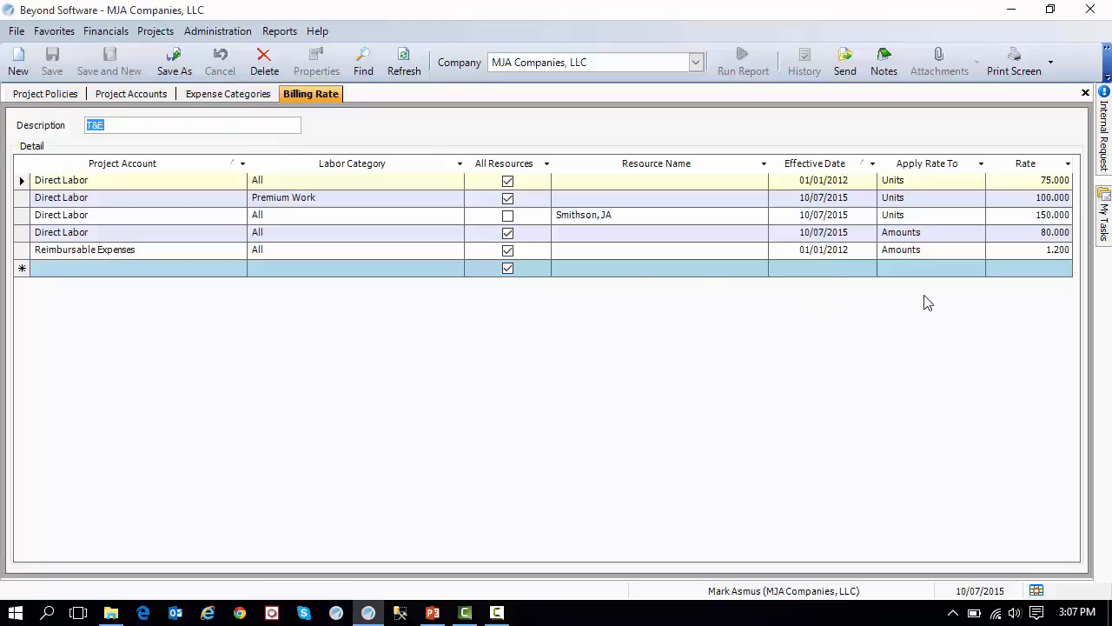